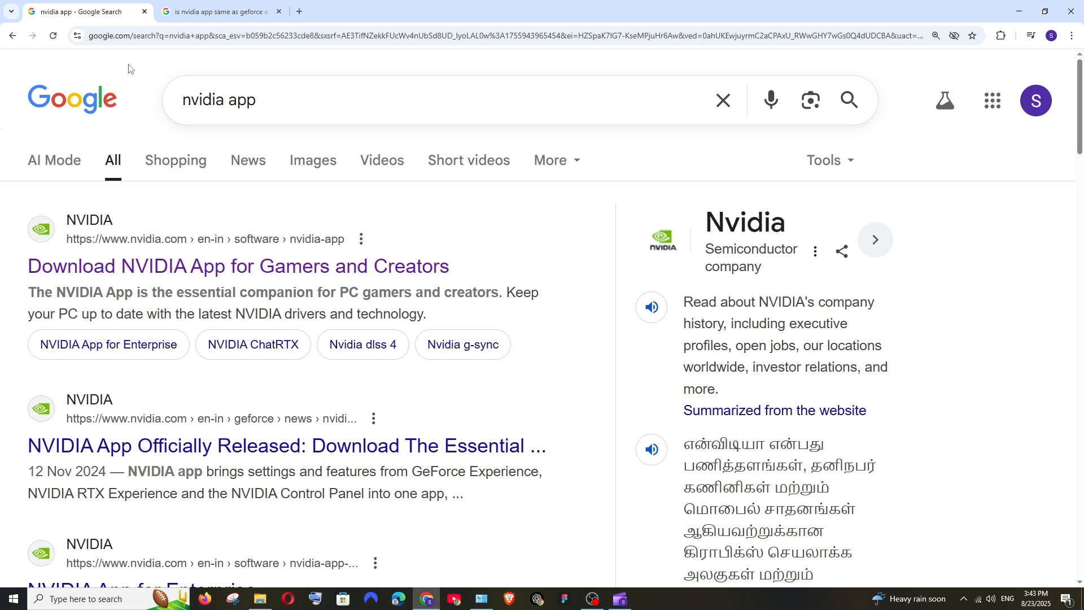
{"action": "mouse_move", "coordinate": [142, 40]}
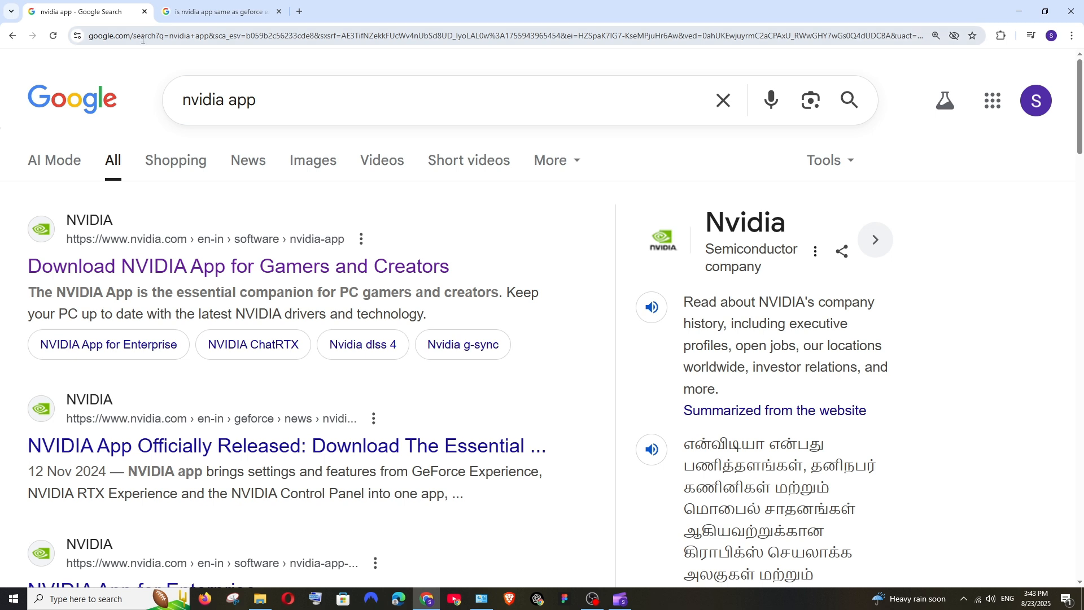
{"action": "mouse_move", "coordinate": [139, 65]}
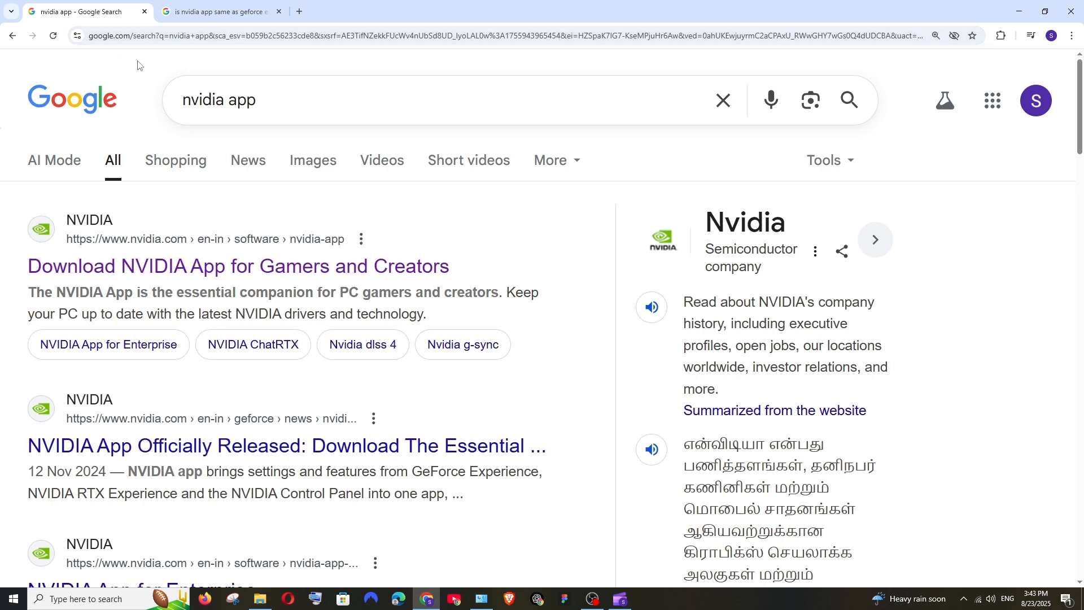
Step: Read Google's AI Overview on whether the NVIDIA app is the same as GeForce Experience
{"action": "left_click", "coordinate": [218, 12]}
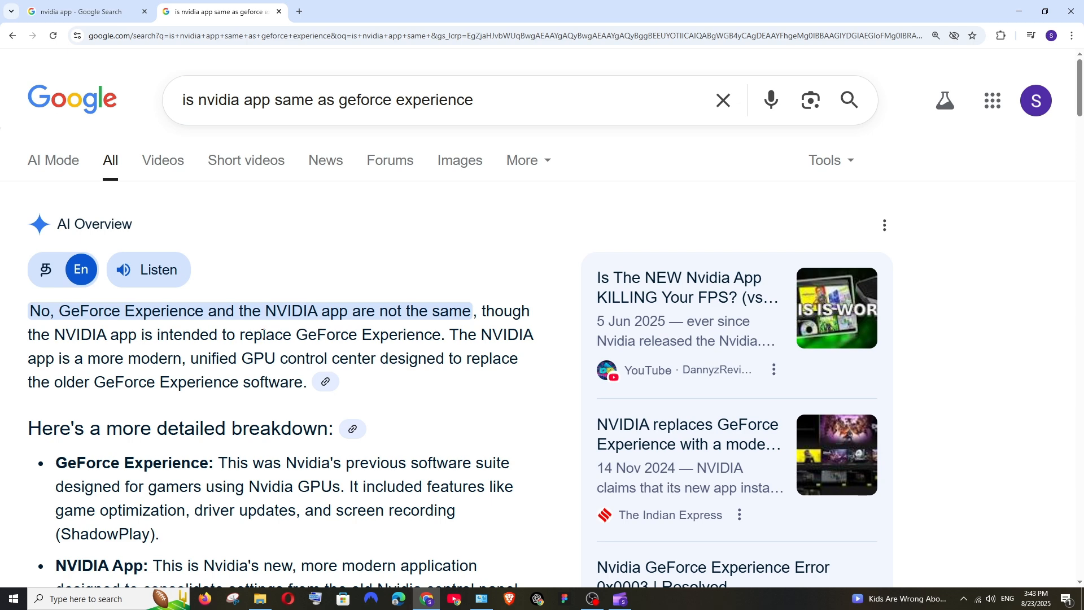
{"action": "scroll", "scroll_direction": "down", "scroll_amount": 3}
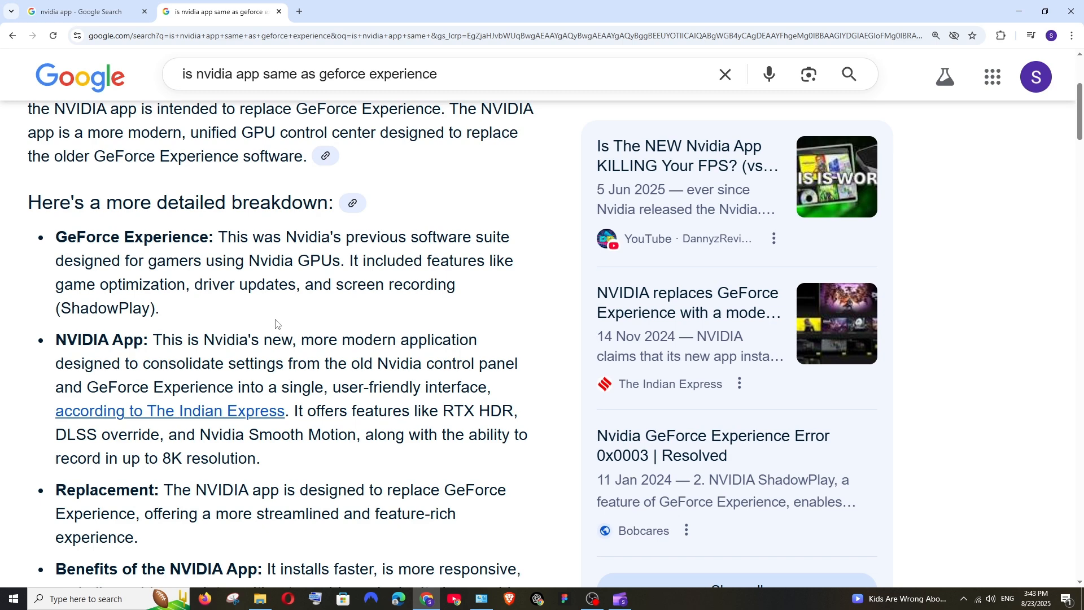
{"action": "mouse_move", "coordinate": [282, 357]}
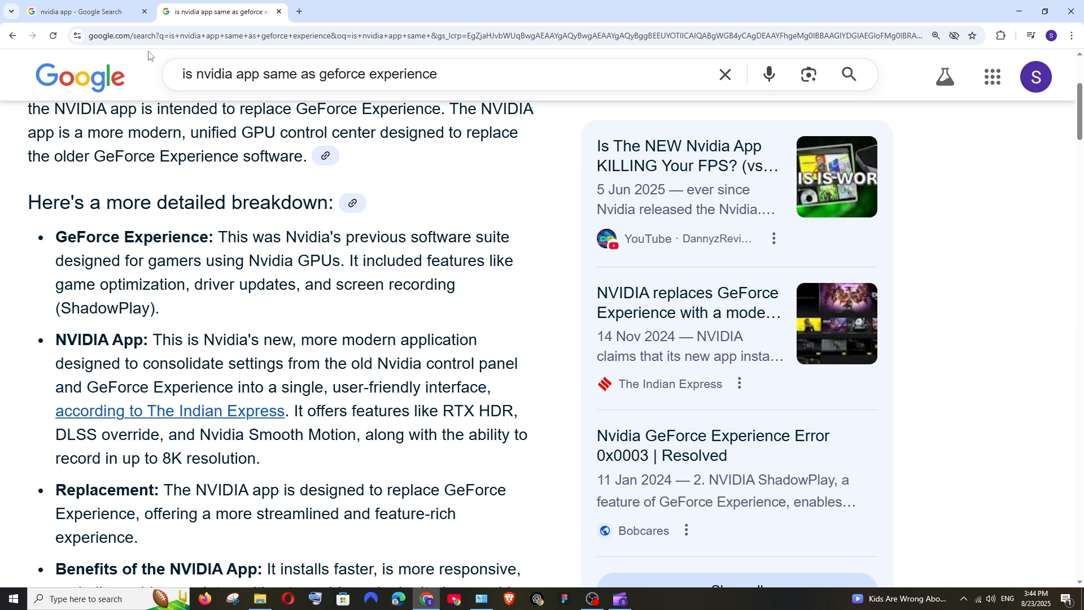
Step: Return to the 'nvidia app' search results listing the official NVIDIA App download page
{"action": "left_click", "coordinate": [83, 11]}
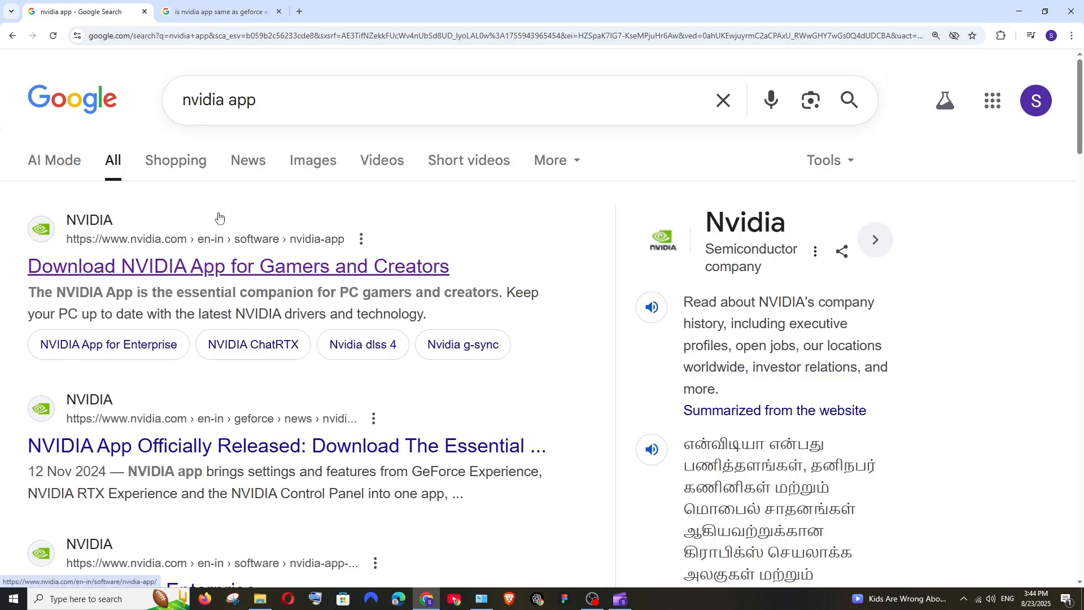
{"action": "mouse_move", "coordinate": [138, 249]}
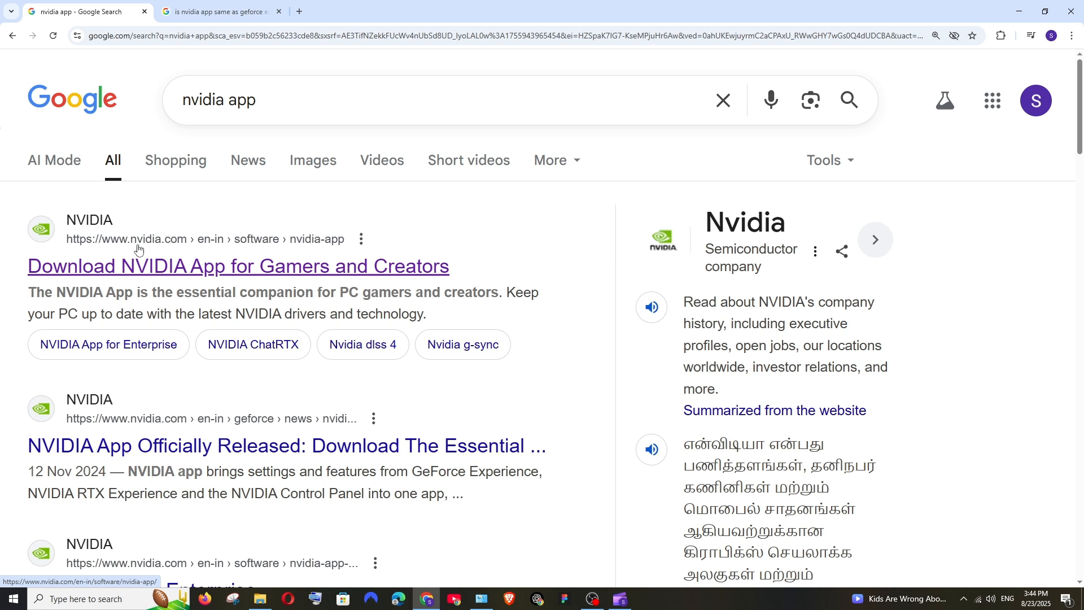
{"action": "mouse_move", "coordinate": [166, 275]}
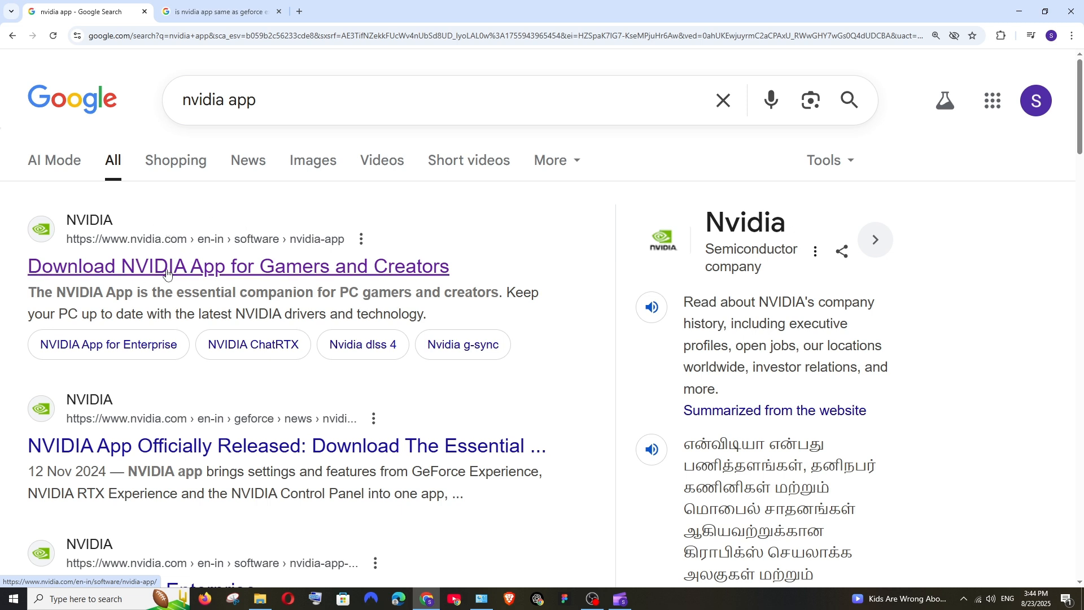
{"action": "mouse_move", "coordinate": [160, 246]}
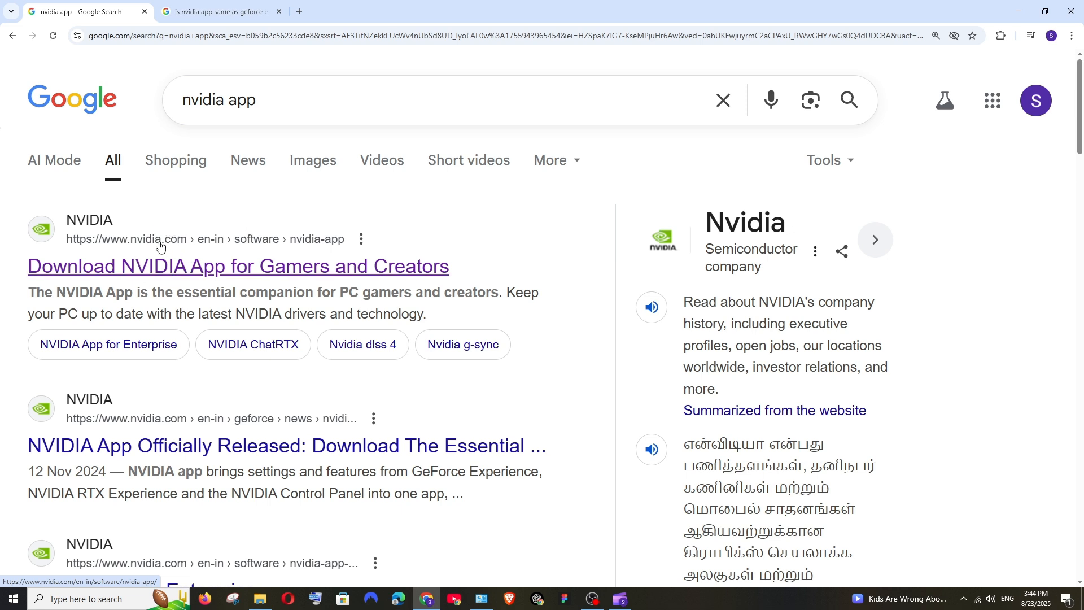
{"action": "mouse_move", "coordinate": [178, 265]}
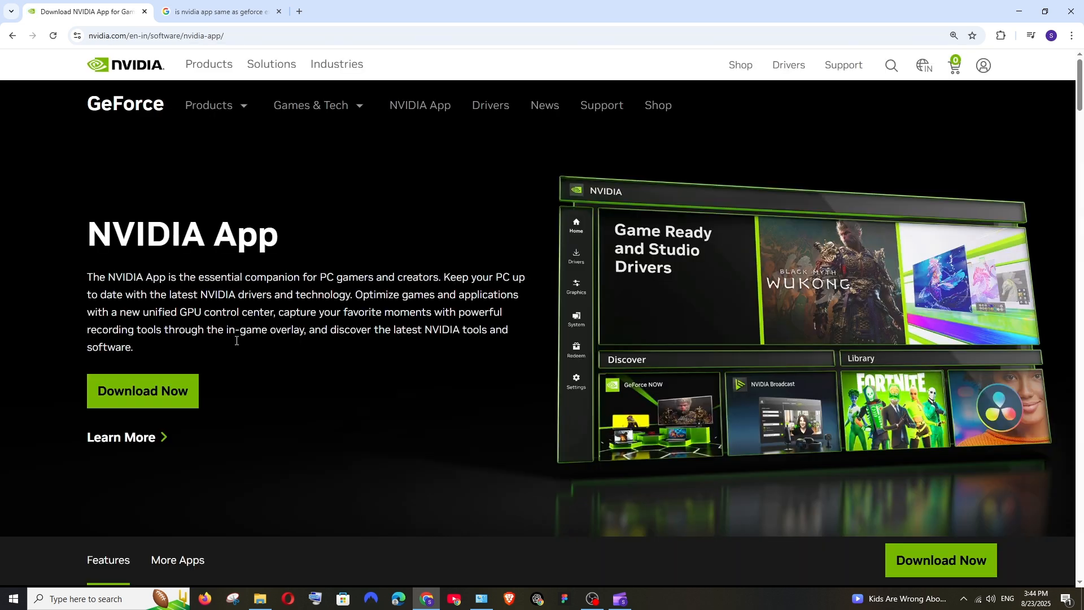
{"action": "mouse_move", "coordinate": [196, 396]}
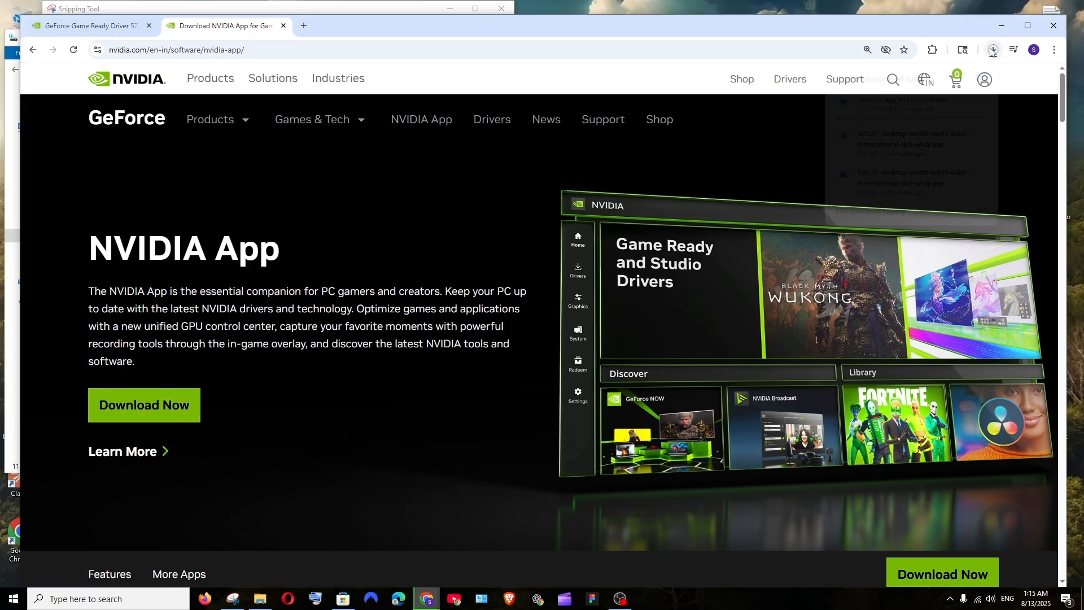
Step: Run the downloaded NVIDIA App installer from Chrome's Downloads panel
{"action": "left_click", "coordinate": [992, 49]}
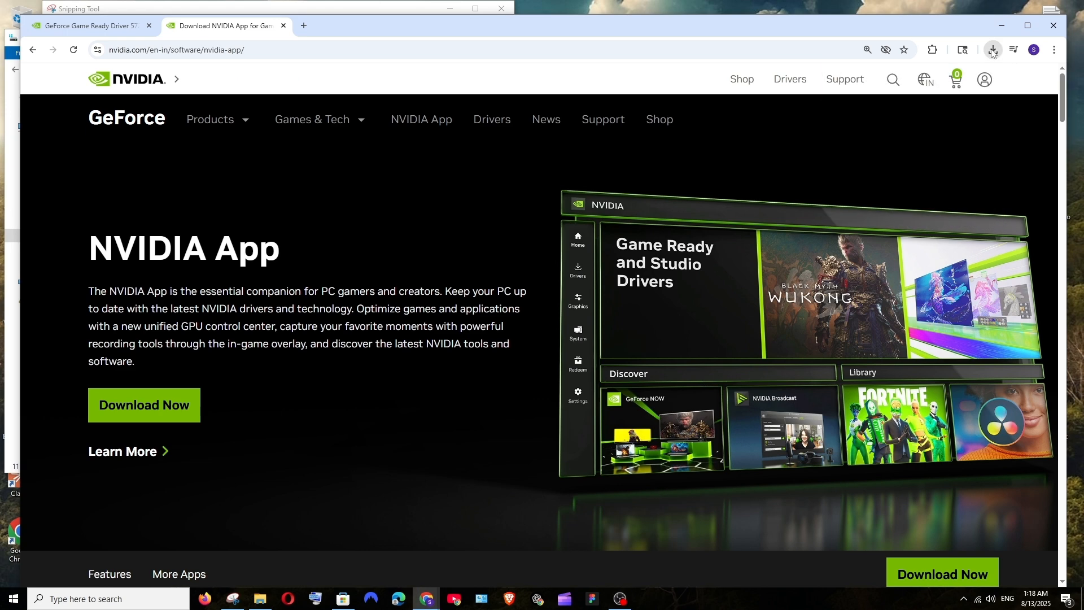
{"action": "mouse_move", "coordinate": [573, 123]}
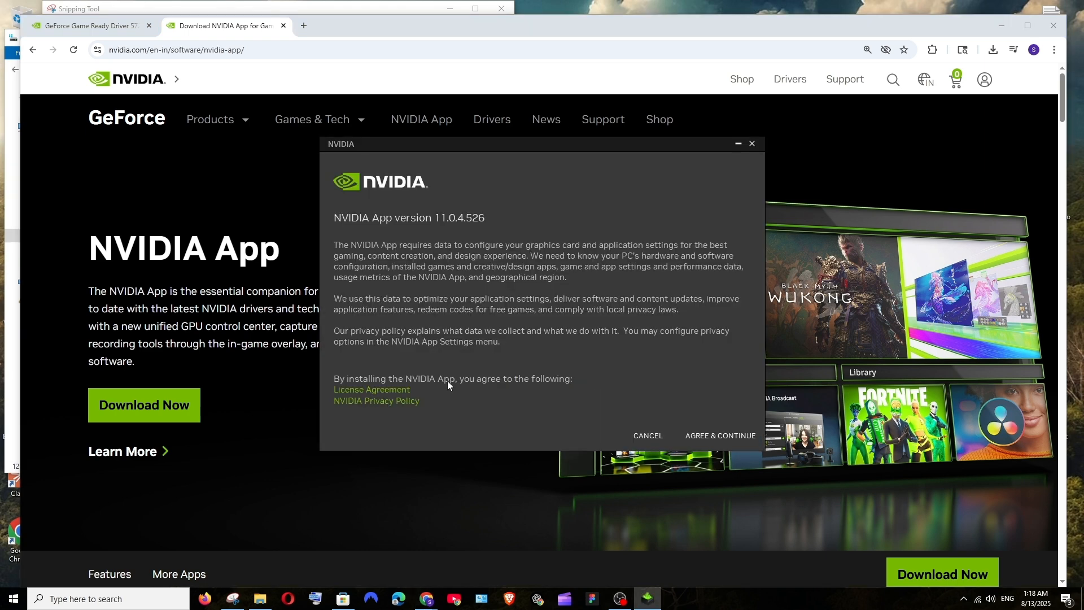
Step: Accept the license, keep Game Ready Driver, game optimization and the overlay, and finish setup
{"action": "left_click", "coordinate": [719, 436]}
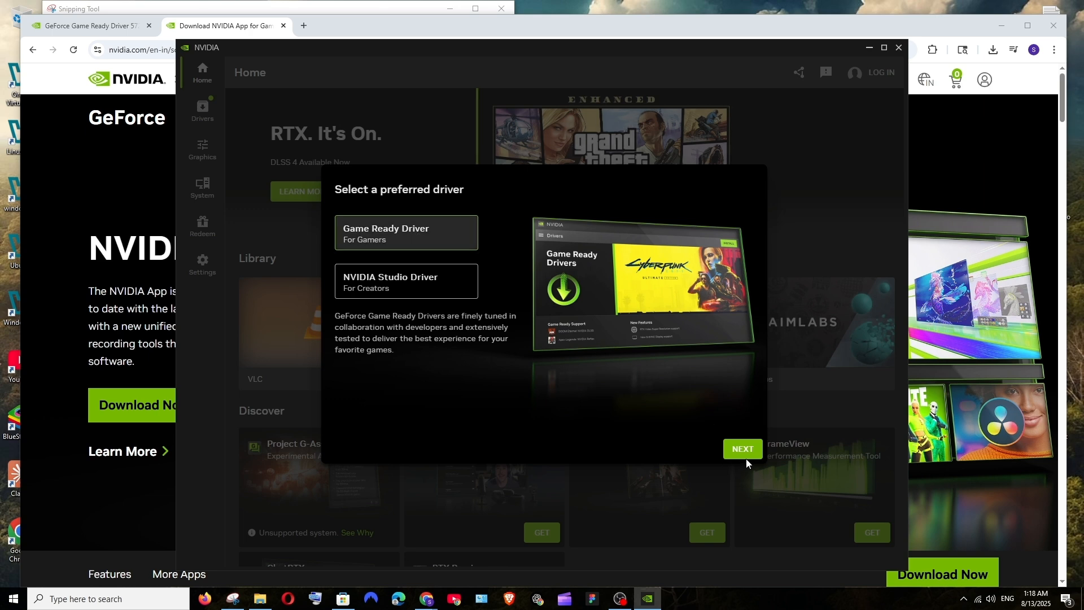
{"action": "left_click", "coordinate": [742, 447]}
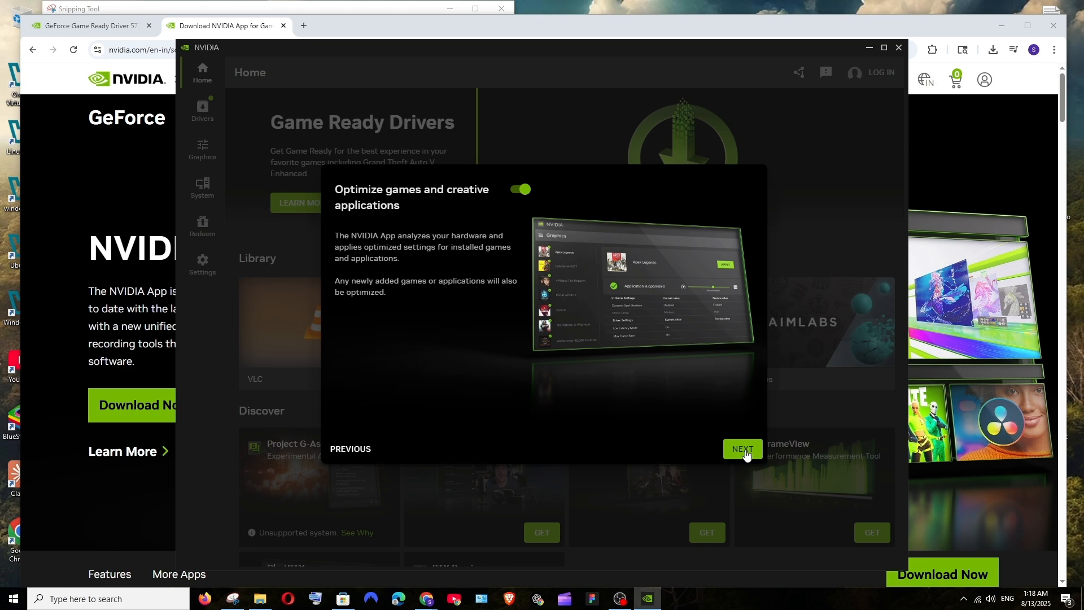
{"action": "left_click", "coordinate": [742, 449]}
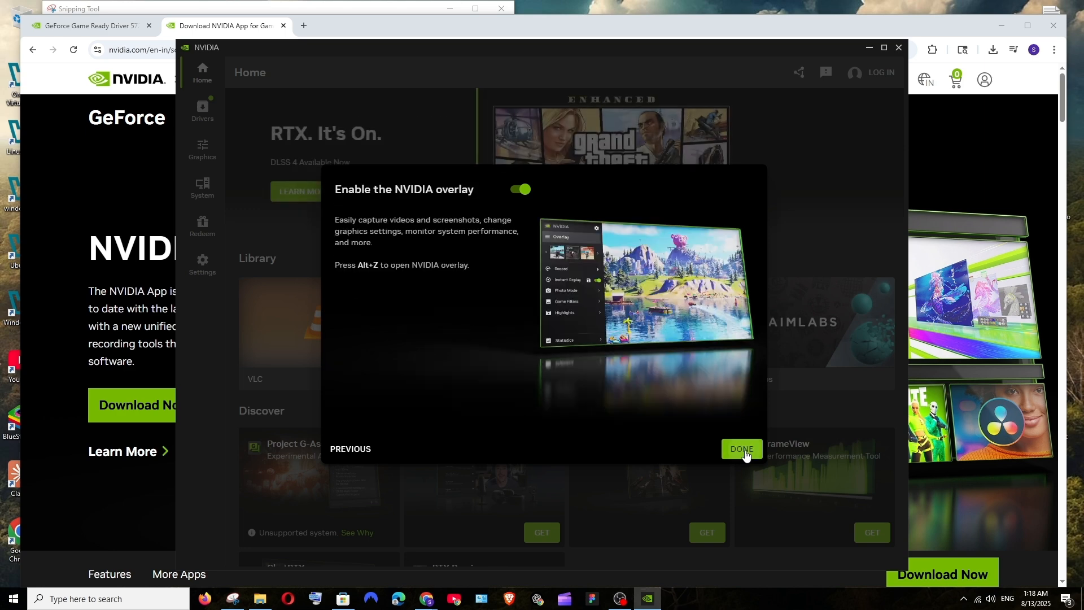
{"action": "left_click", "coordinate": [740, 449]}
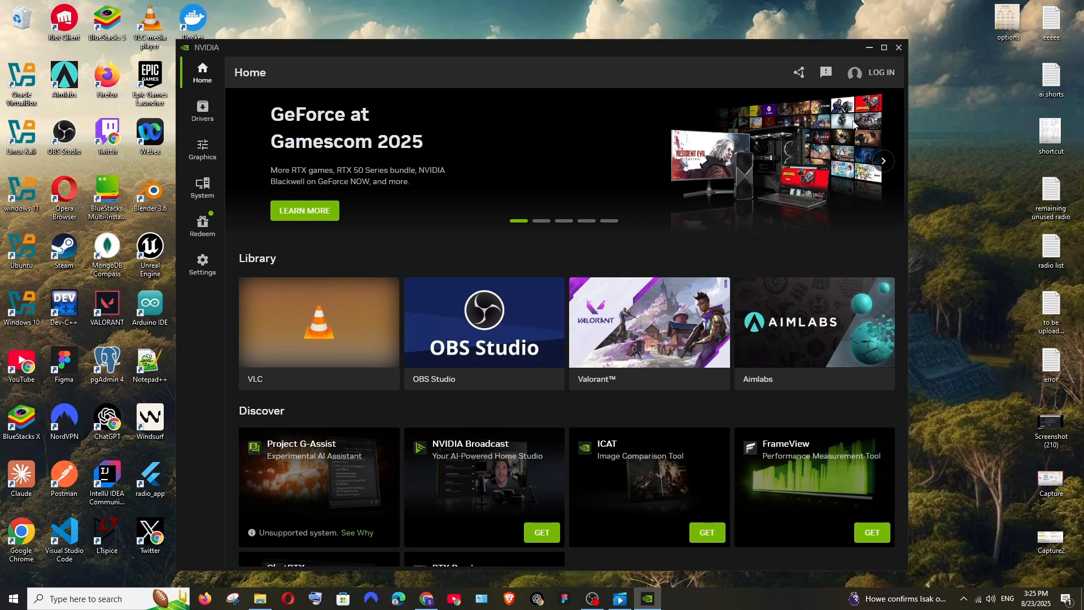
{"action": "mouse_move", "coordinate": [309, 114]}
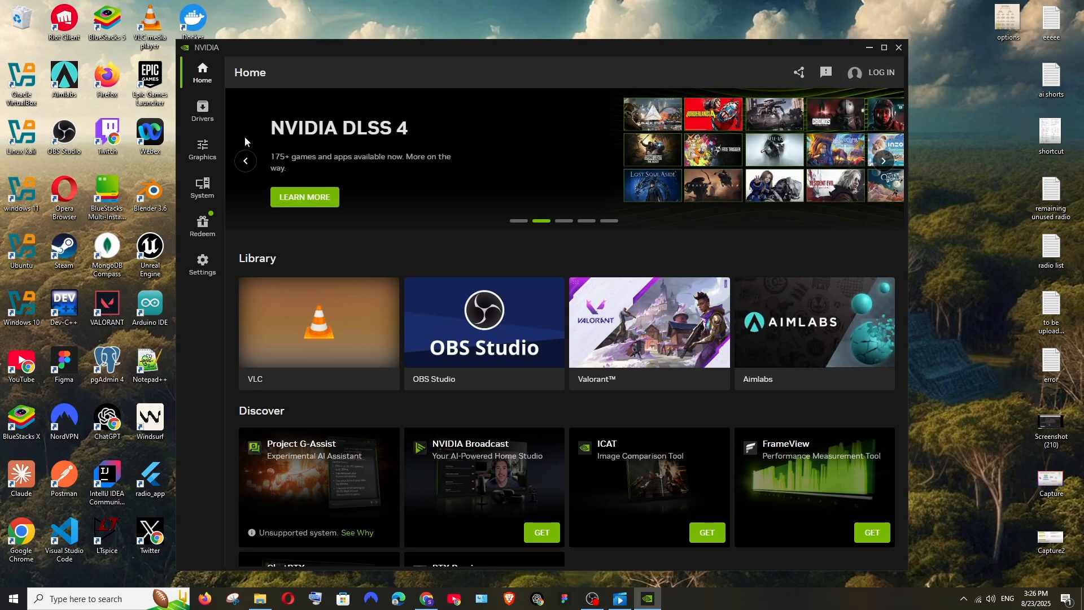
{"action": "mouse_move", "coordinate": [203, 111]}
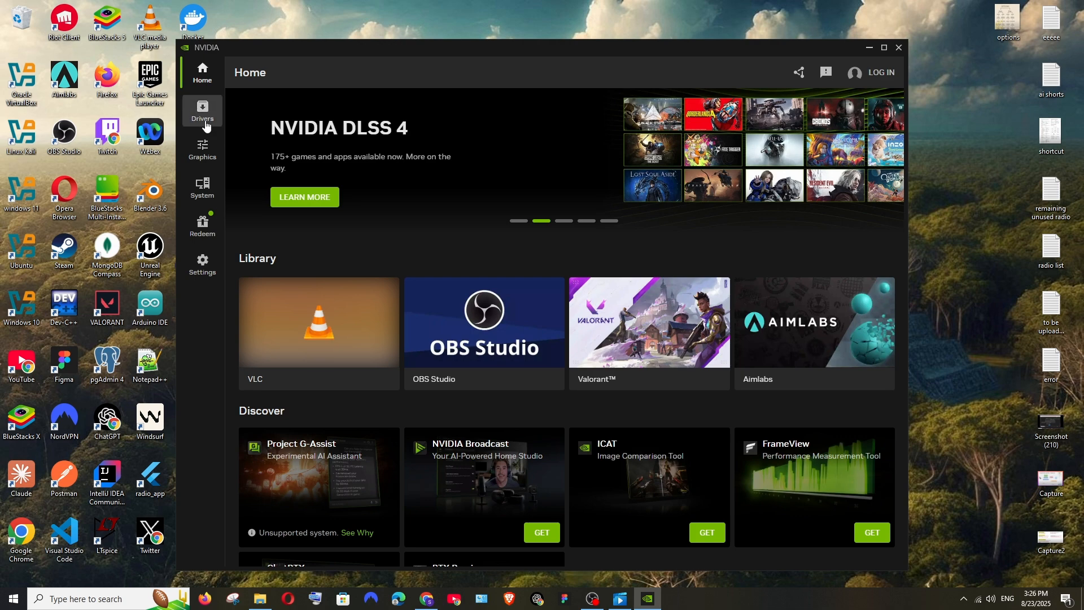
Step: Review the Game Ready Driver 581.08 release notes, What's New and What's Fixed, on the Drivers page
{"action": "left_click", "coordinate": [203, 110]}
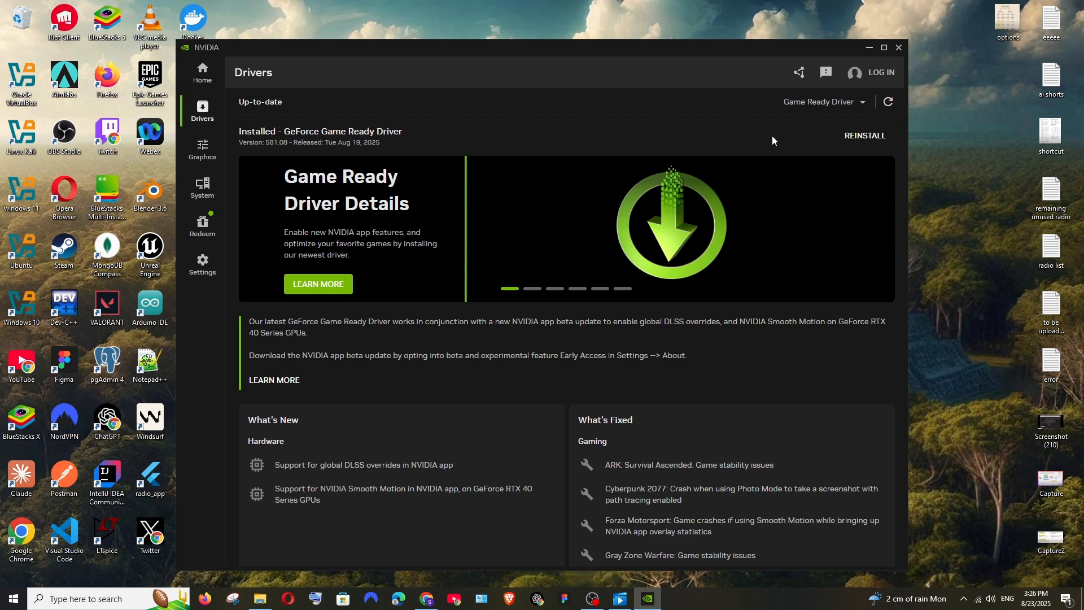
{"action": "scroll", "scroll_direction": "down", "scroll_amount": 3}
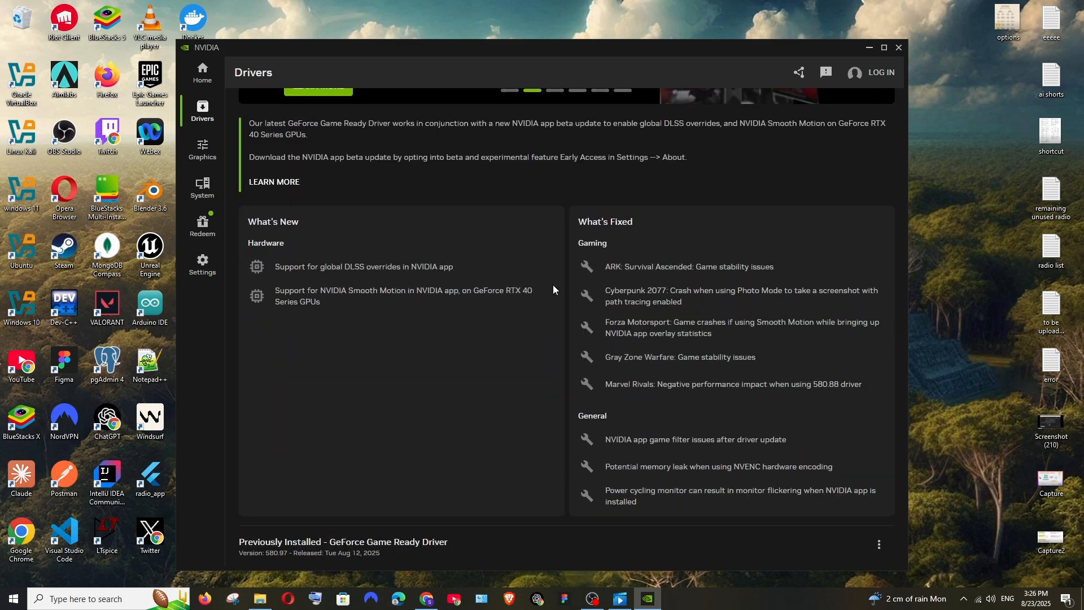
{"action": "scroll", "scroll_direction": "up", "scroll_amount": 3}
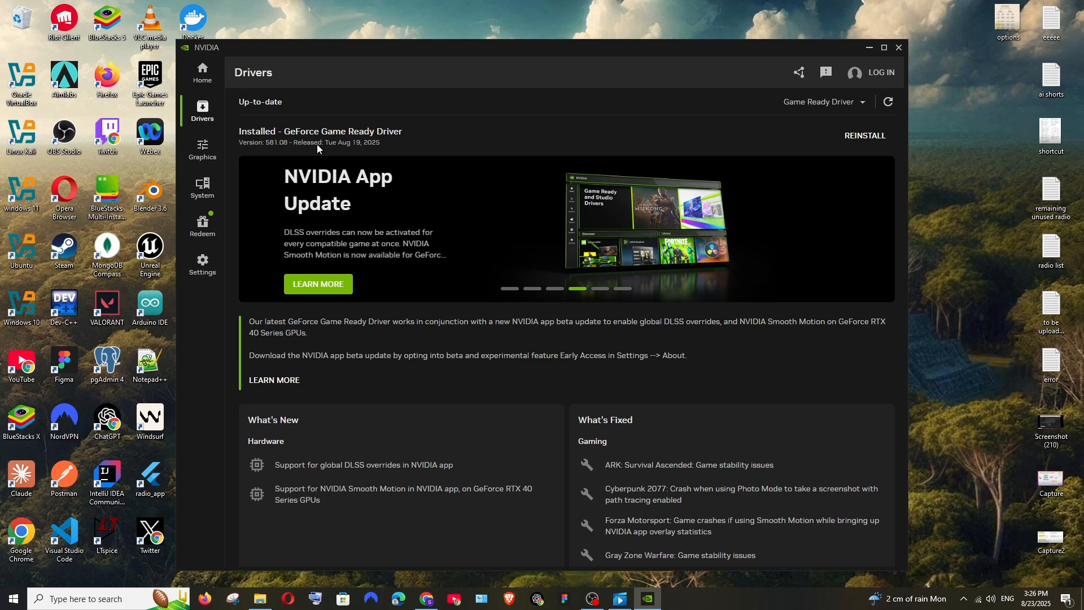
{"action": "mouse_move", "coordinate": [328, 147]}
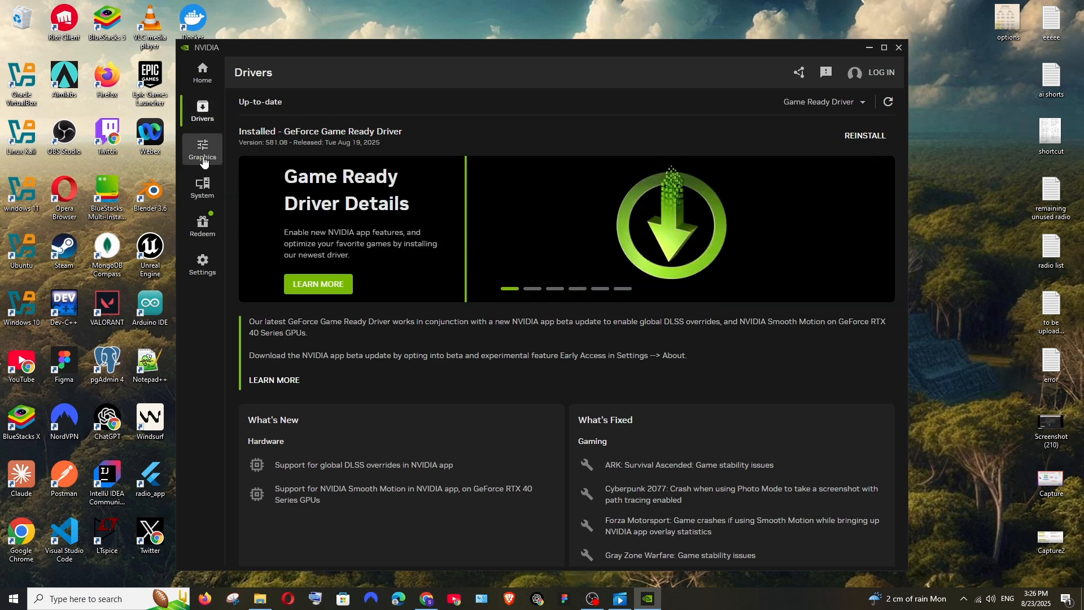
{"action": "left_click", "coordinate": [202, 149]}
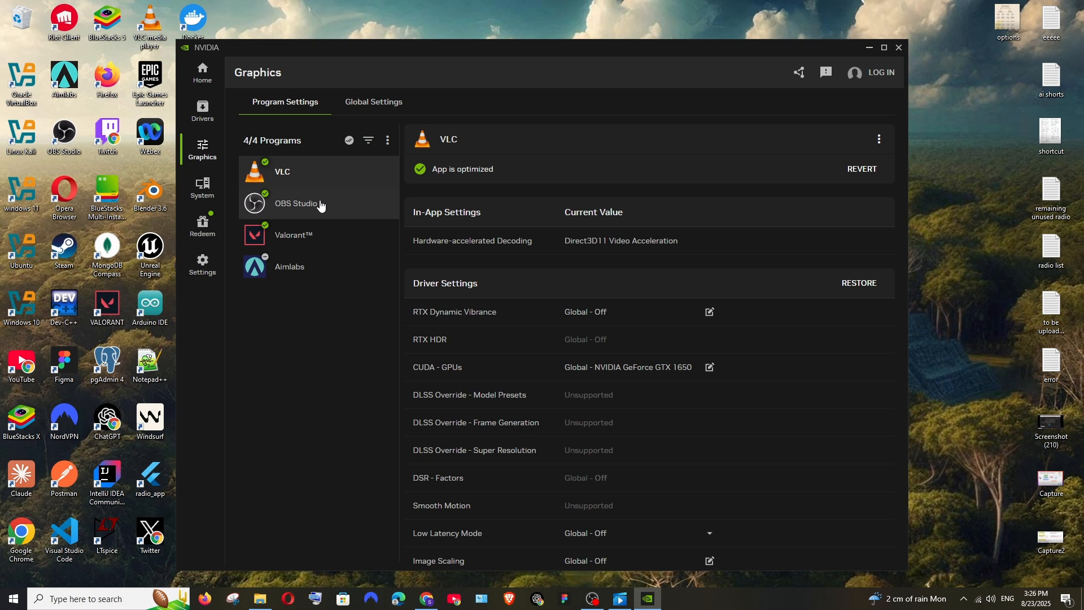
{"action": "mouse_move", "coordinate": [334, 235]}
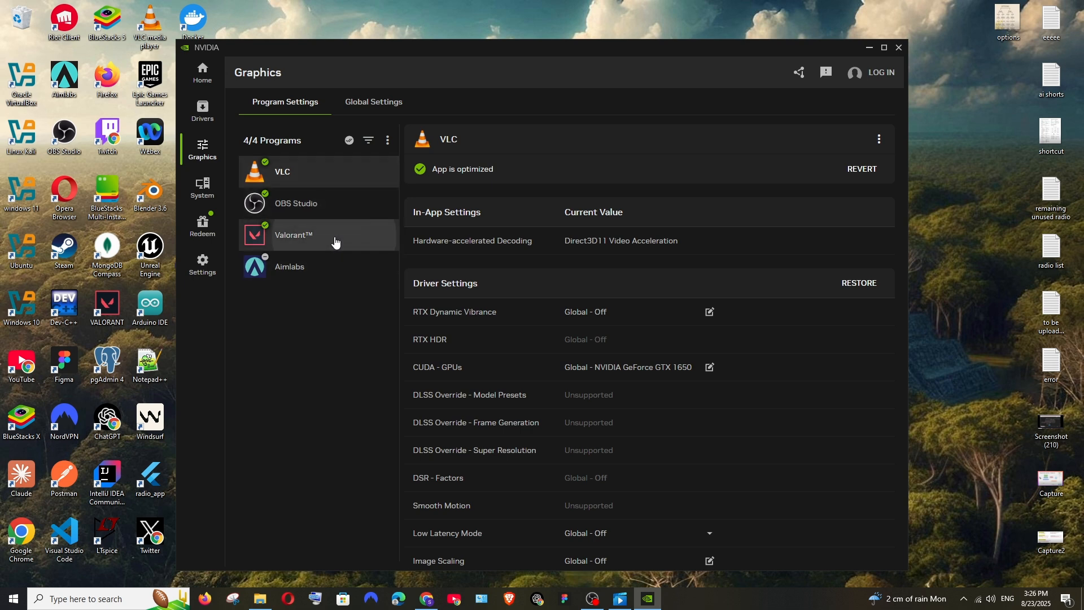
{"action": "left_click", "coordinate": [289, 266]}
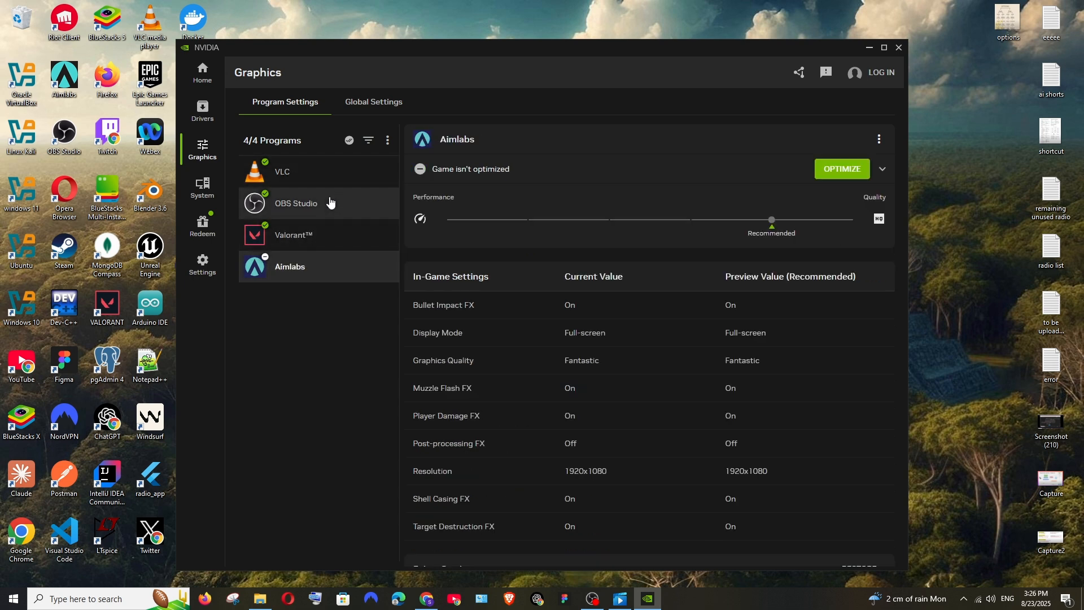
{"action": "left_click", "coordinate": [296, 203]}
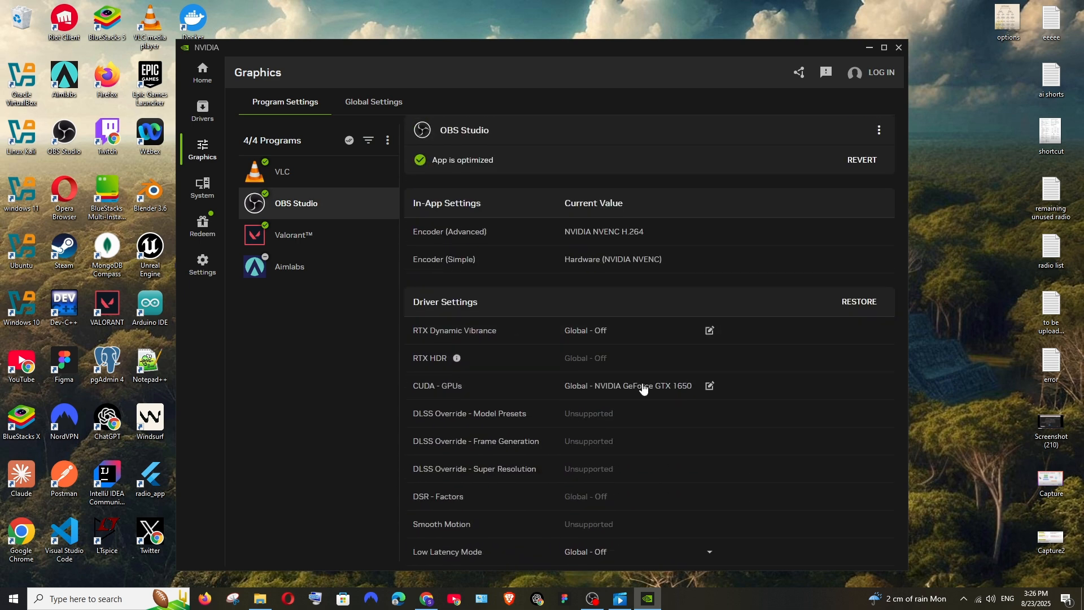
{"action": "left_click", "coordinate": [373, 102]}
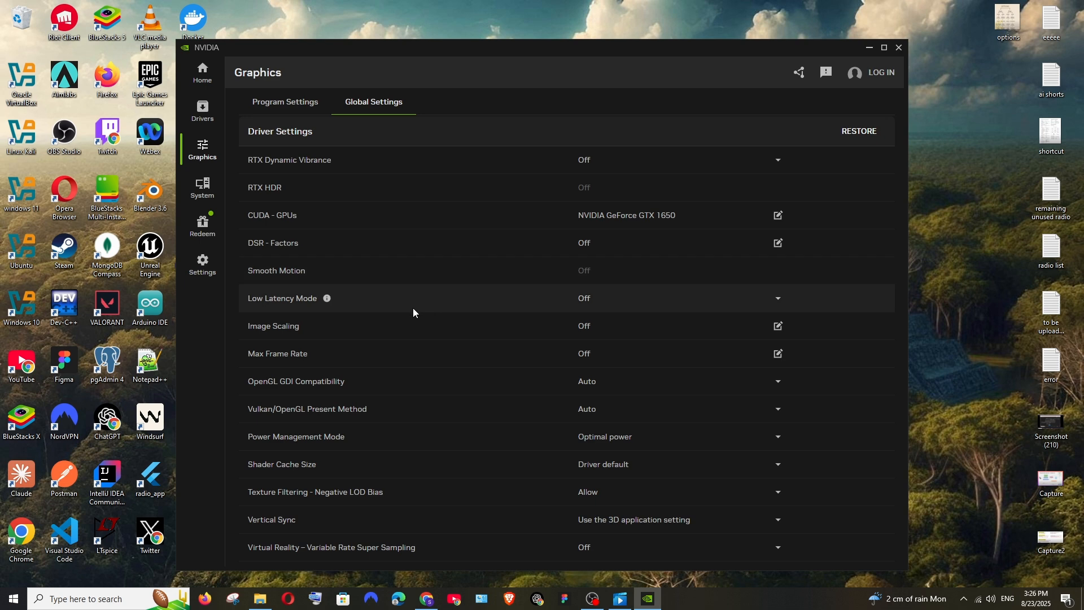
{"action": "scroll", "scroll_direction": "up", "scroll_amount": 3}
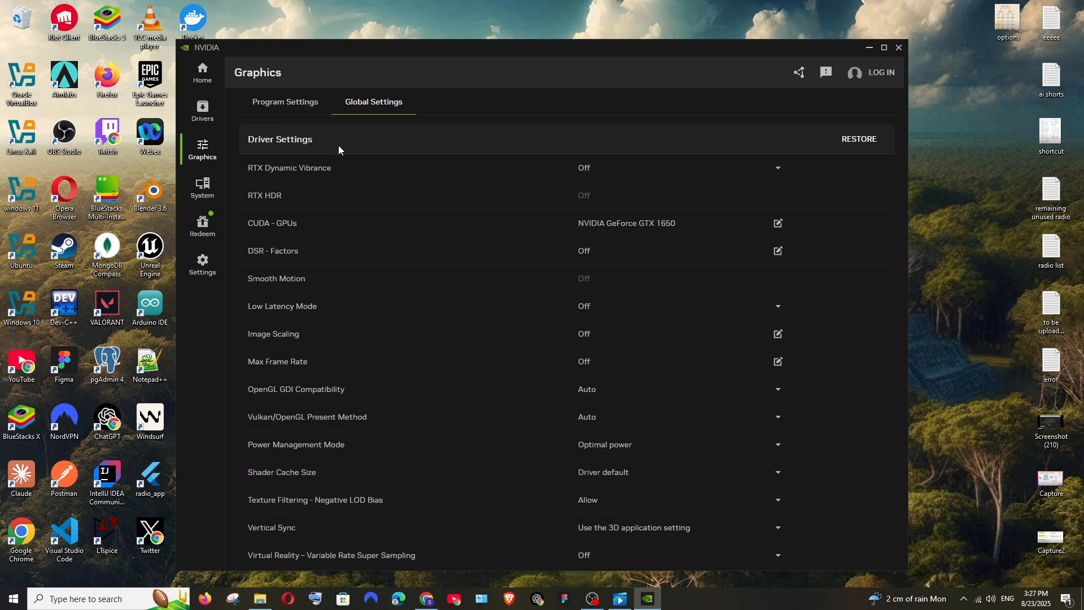
{"action": "left_click", "coordinate": [284, 101]}
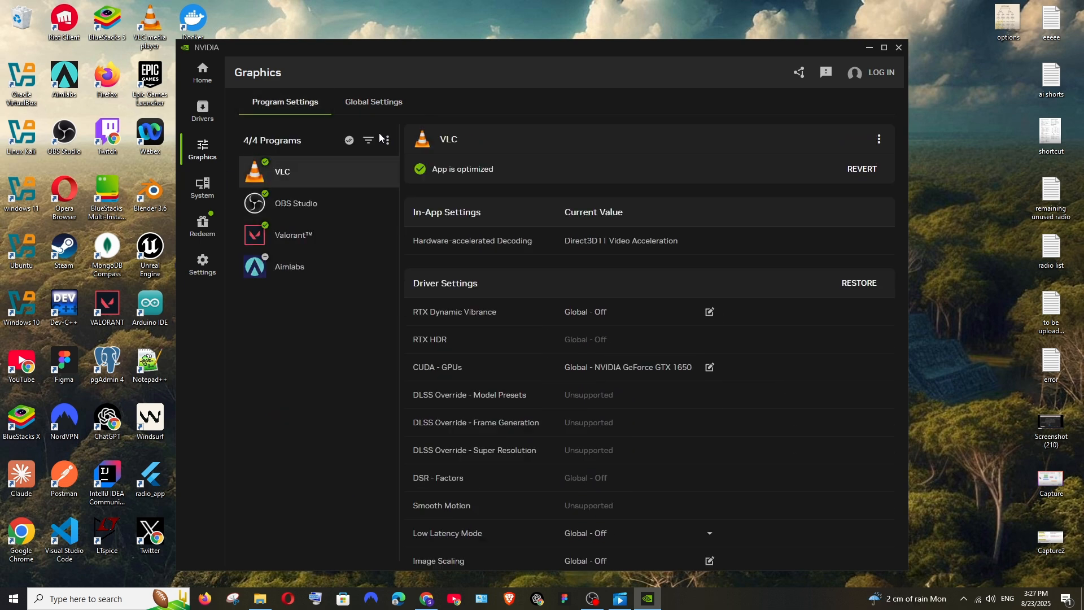
Step: View the System page's display, Video and Performance tabs, then the Redeem page with its Marvel Rivals reward
{"action": "left_click", "coordinate": [203, 188]}
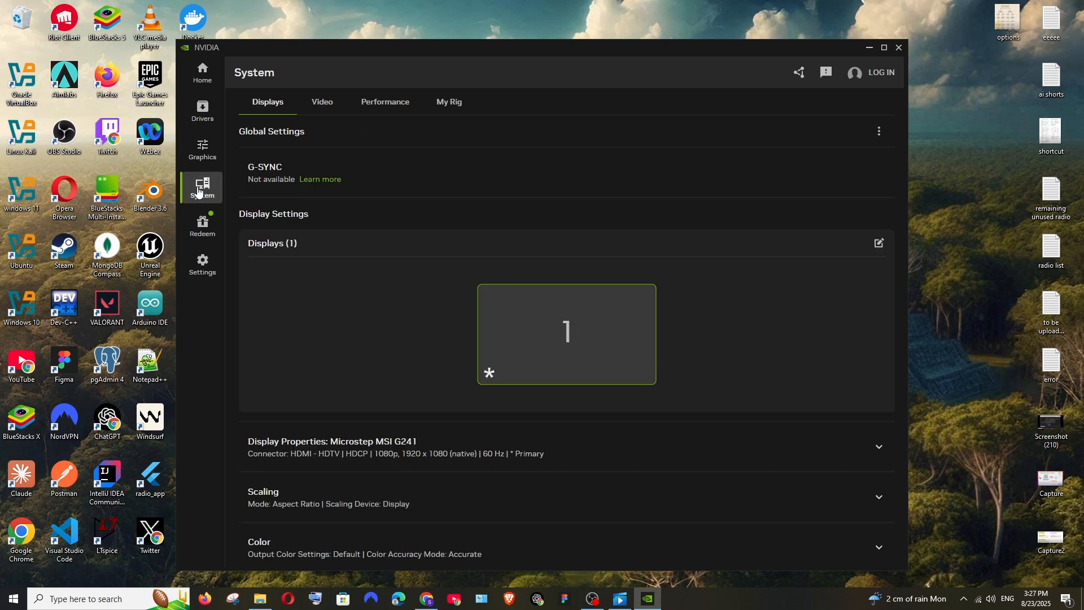
{"action": "mouse_move", "coordinate": [341, 207]}
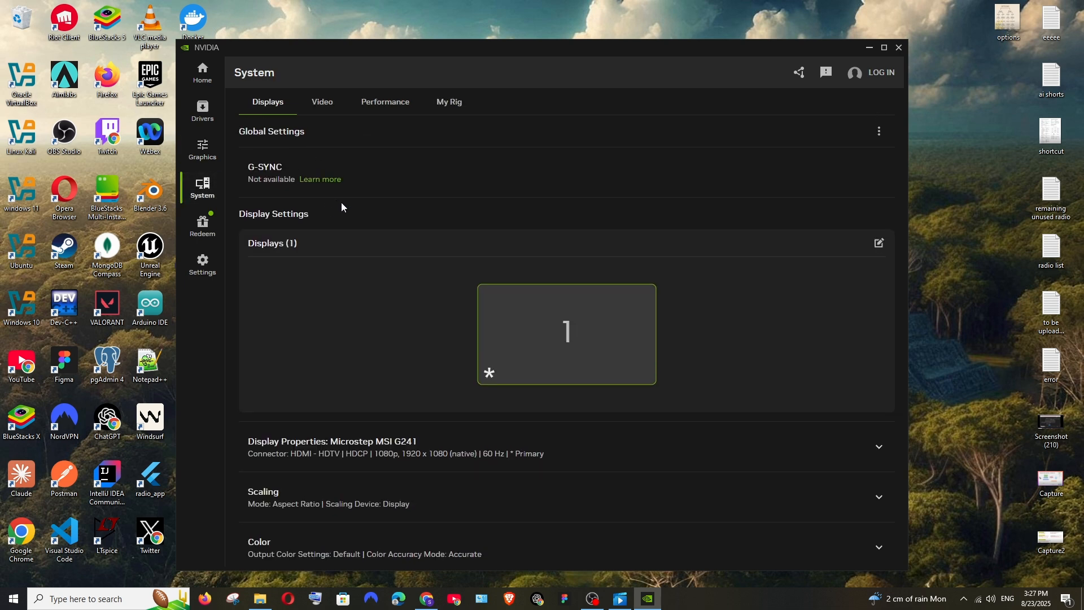
{"action": "mouse_move", "coordinate": [475, 338]}
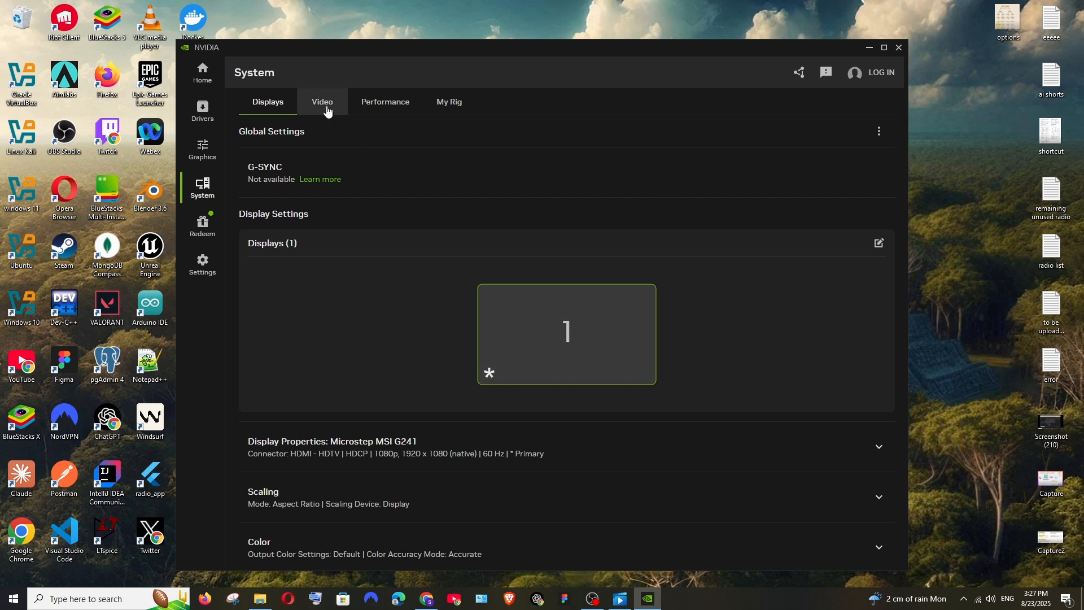
{"action": "left_click", "coordinate": [321, 102]}
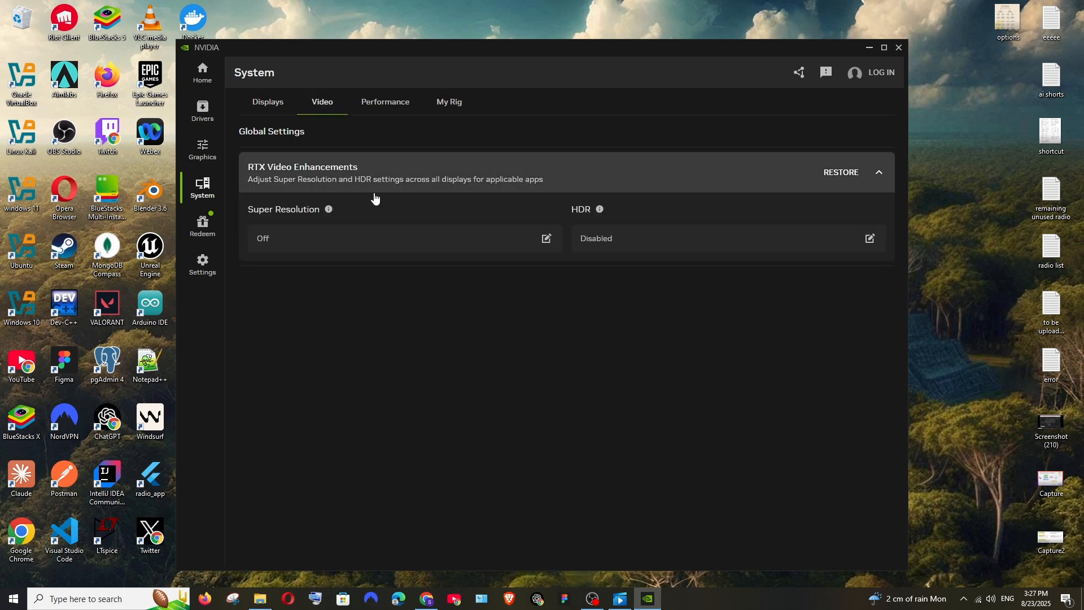
{"action": "mouse_move", "coordinate": [365, 151]}
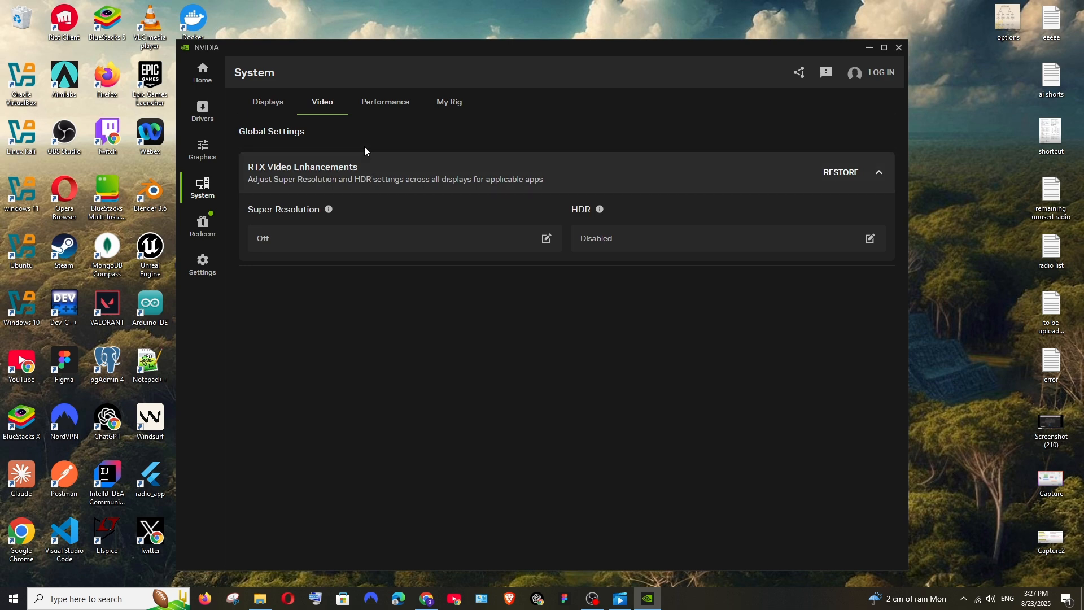
{"action": "left_click", "coordinate": [385, 102]}
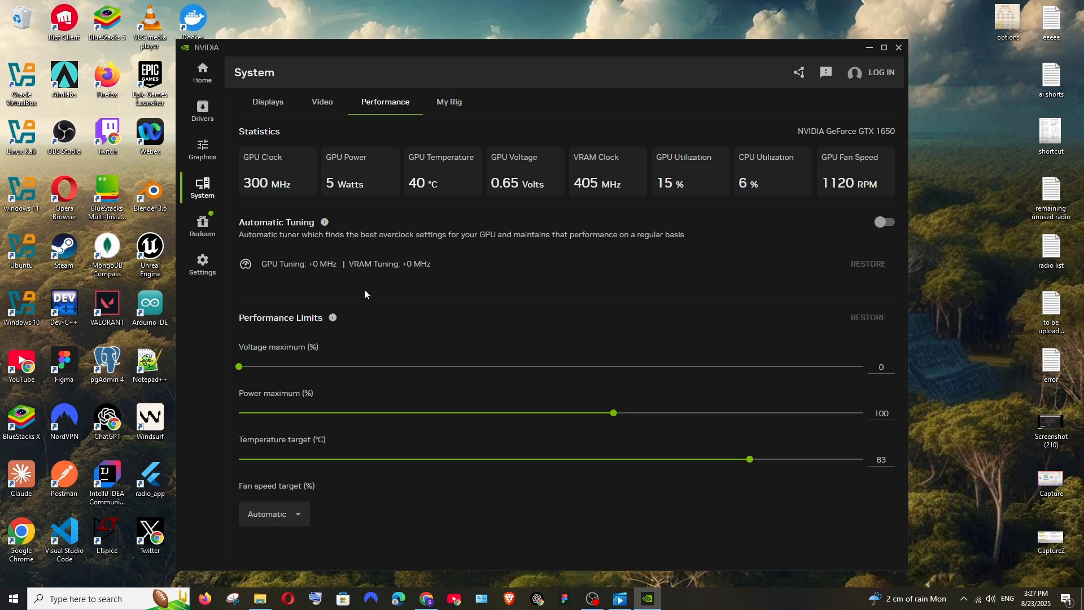
{"action": "mouse_move", "coordinate": [449, 102]}
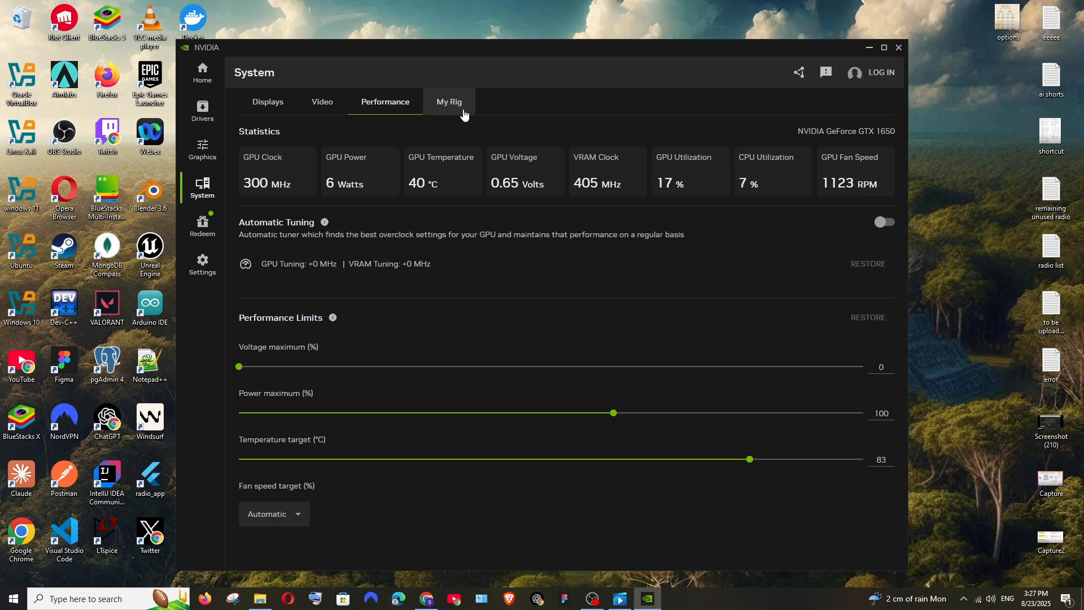
{"action": "mouse_move", "coordinate": [268, 204]}
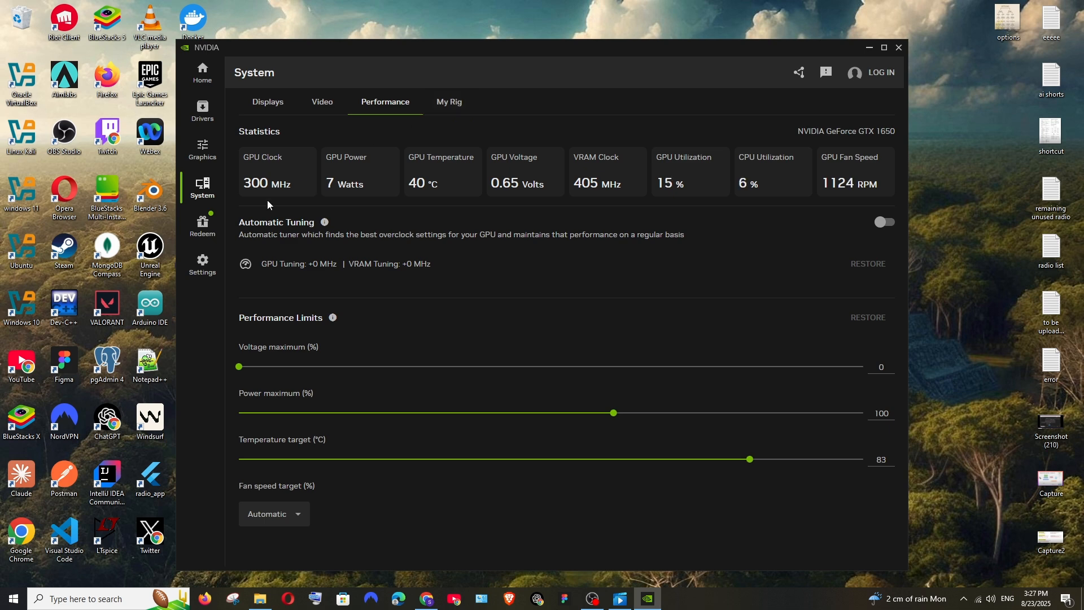
{"action": "left_click", "coordinate": [203, 224]}
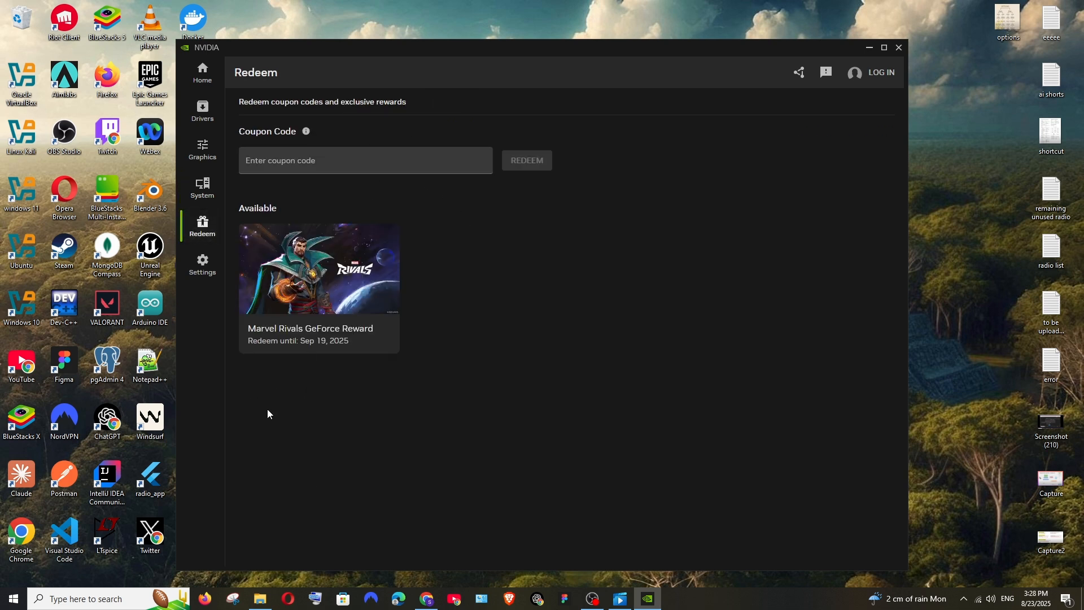
{"action": "mouse_move", "coordinate": [318, 276]}
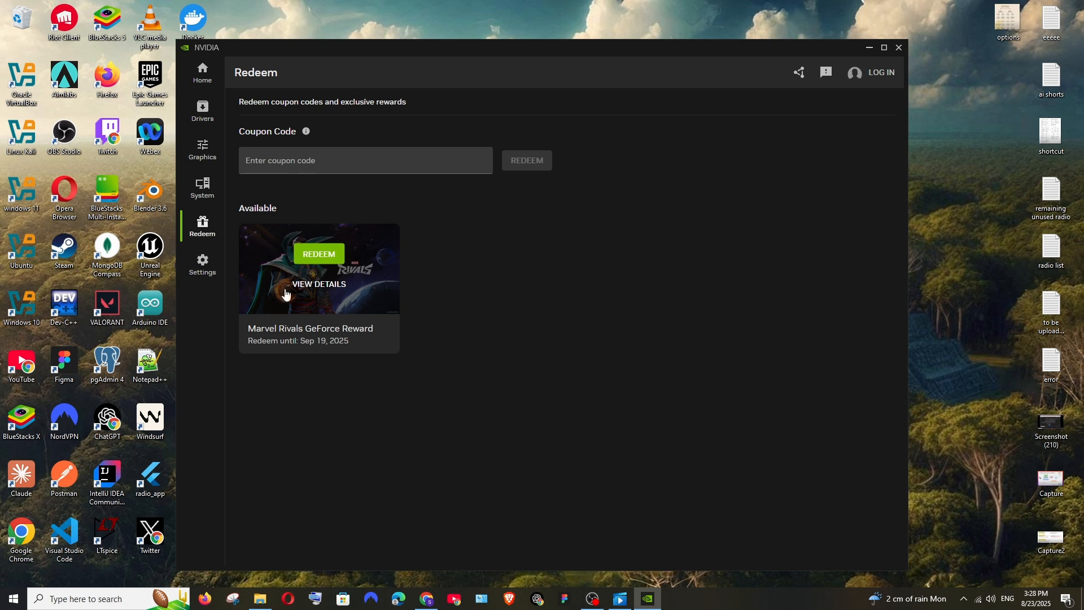
{"action": "mouse_move", "coordinate": [212, 305]}
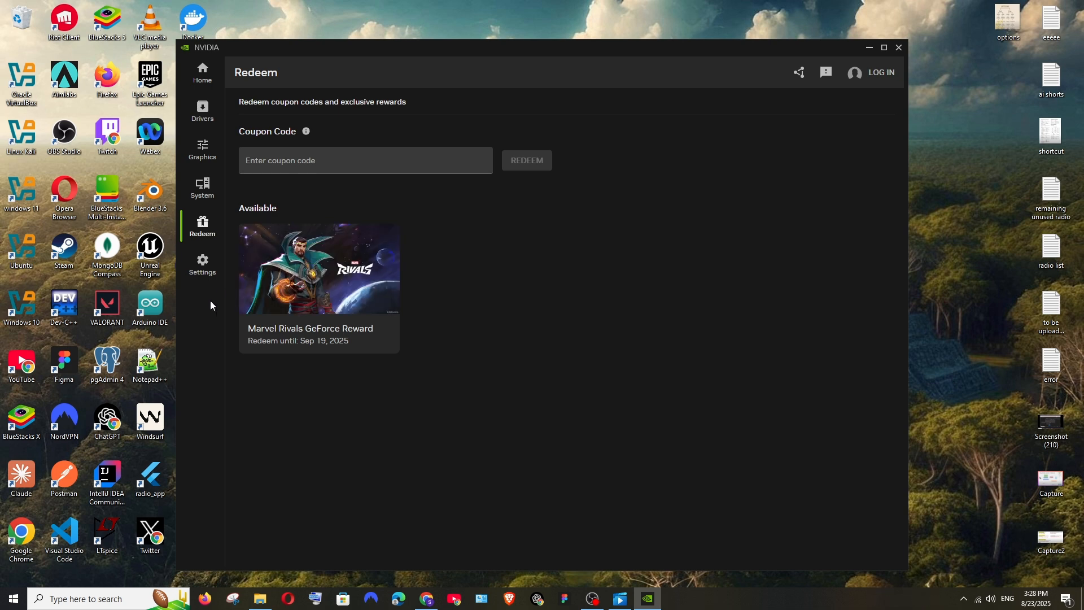
Step: View the Settings page's Notifications preferences and return to its Features tab
{"action": "left_click", "coordinate": [202, 264]}
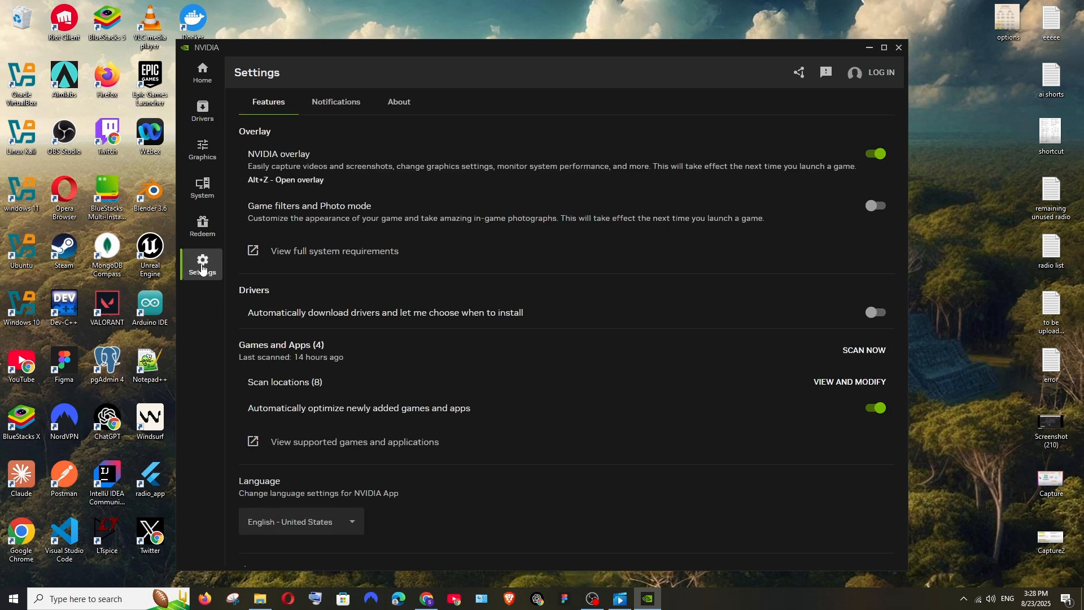
{"action": "mouse_move", "coordinate": [339, 118]}
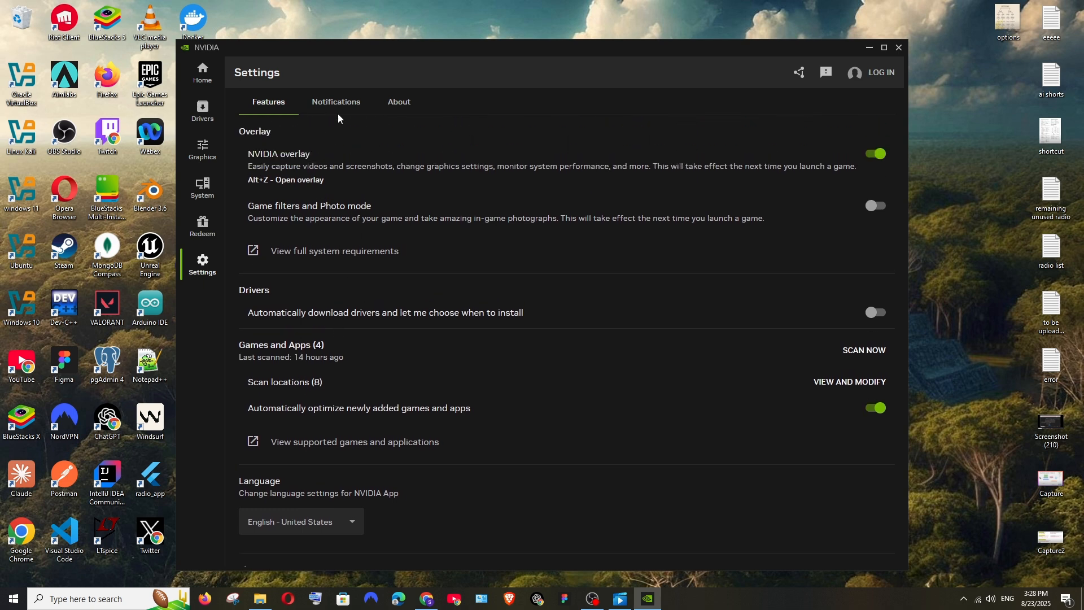
{"action": "left_click", "coordinate": [336, 102]}
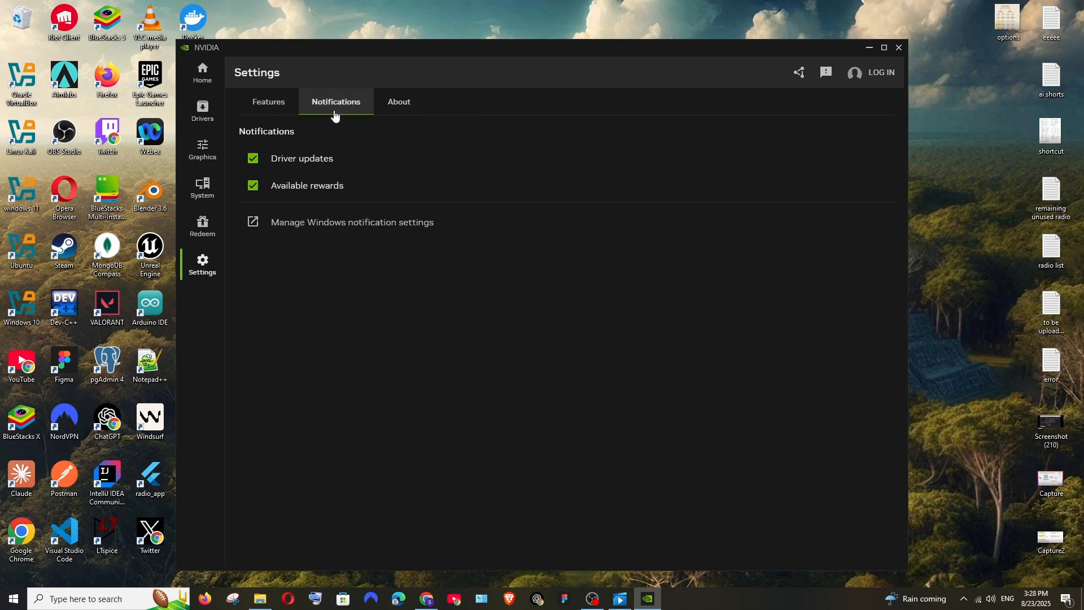
{"action": "left_click", "coordinate": [268, 102]}
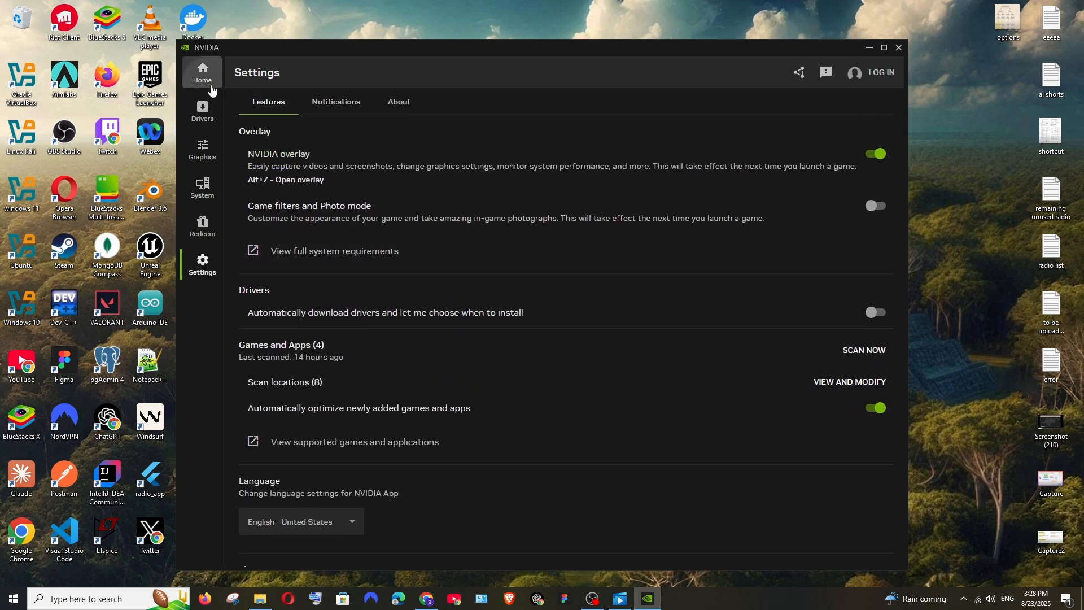
Step: Go back to the Home page's Library of VLC, OBS Studio, Valorant and Aimlabs
{"action": "left_click", "coordinate": [203, 75]}
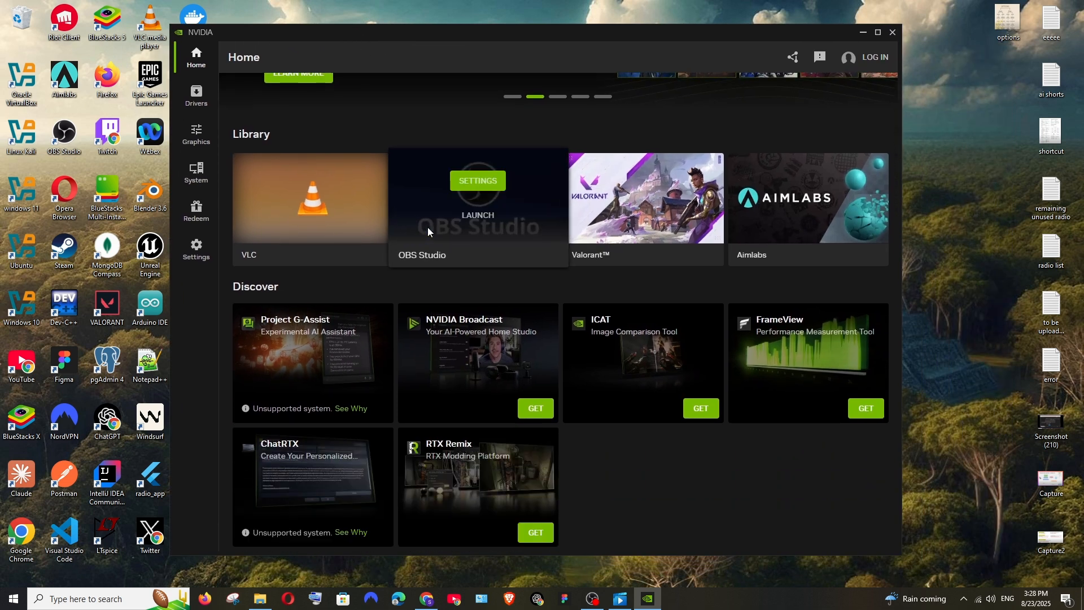
{"action": "scroll", "scroll_direction": "up", "scroll_amount": 3}
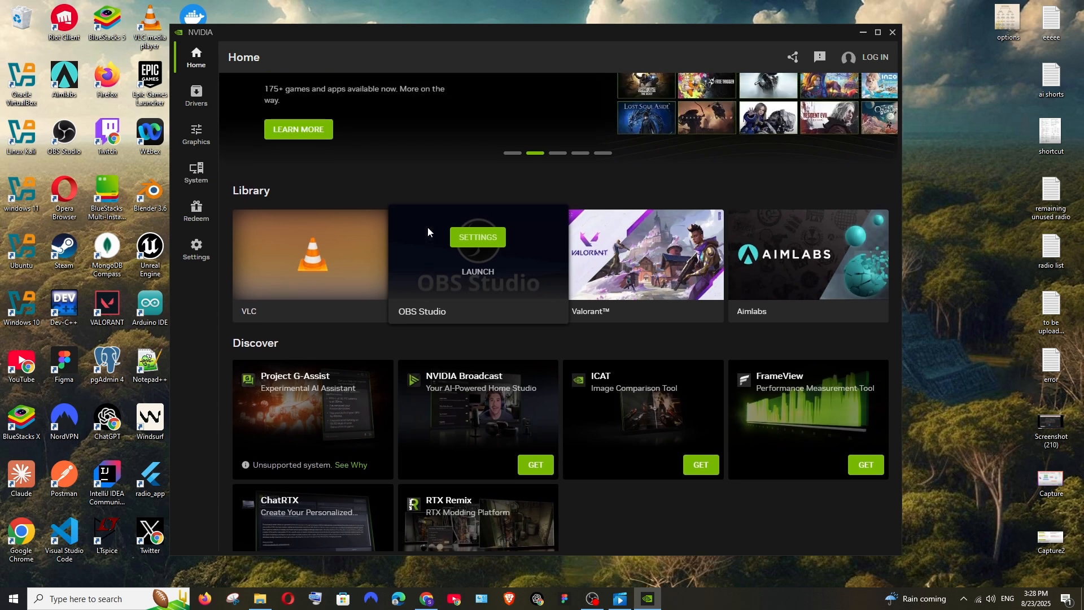